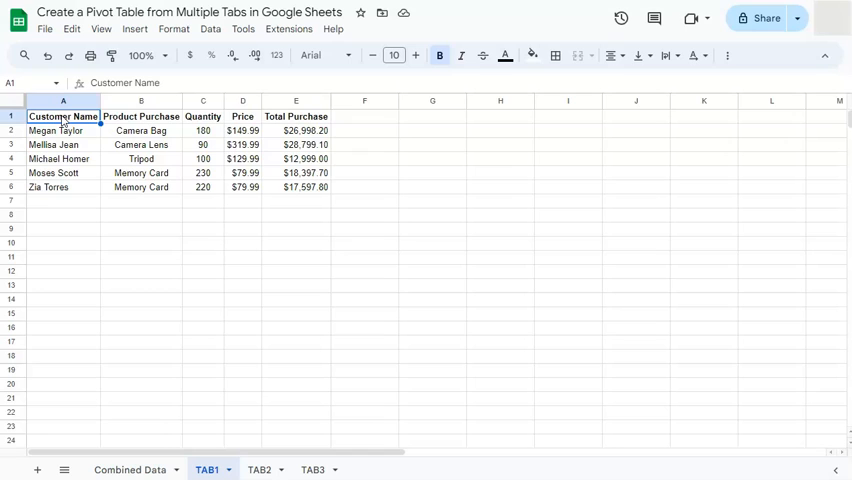
mouse_move(105, 170)
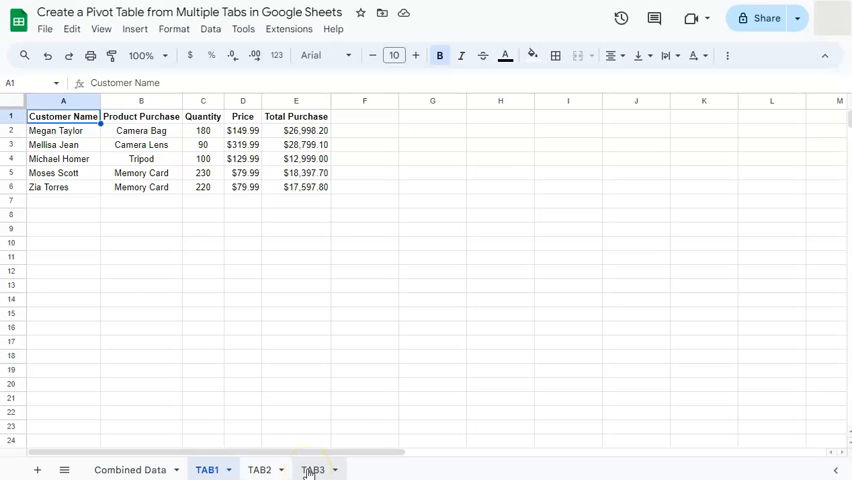
Step: Copy TAB1's headers (Customer Name, Product Purchase, Quantity, Price, Total Purchase) into Combined Data row 1
left_click(130, 469)
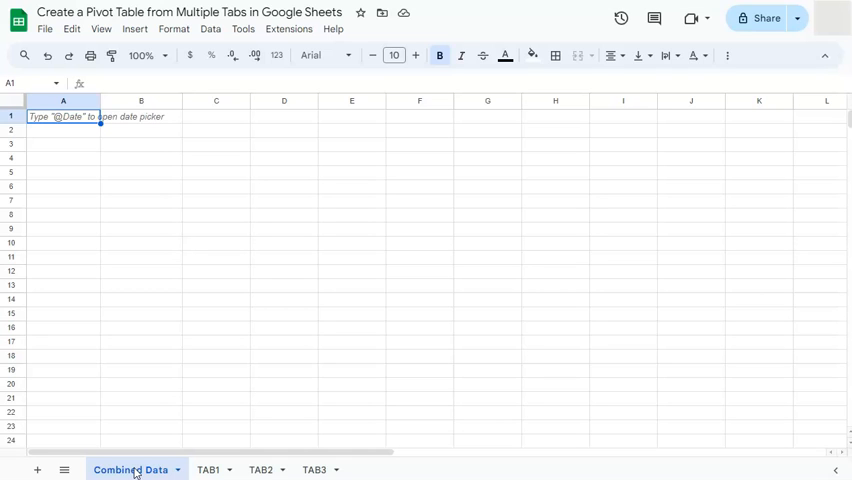
left_click(207, 469)
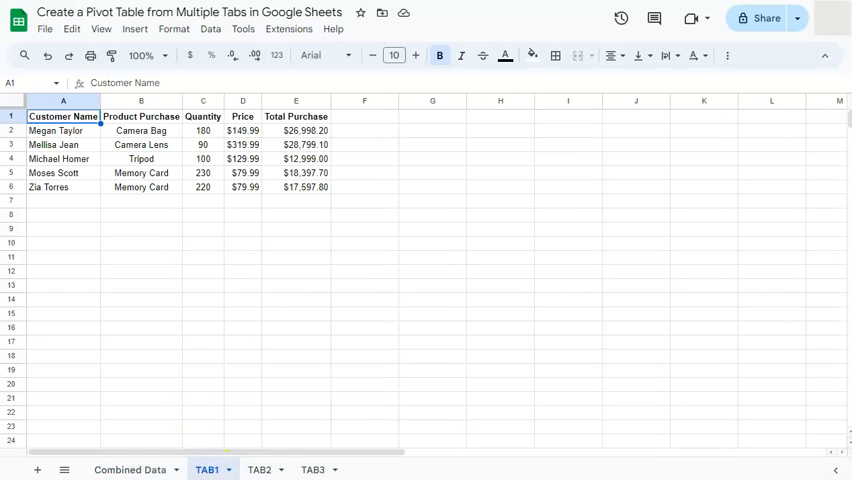
left_click(313, 469)
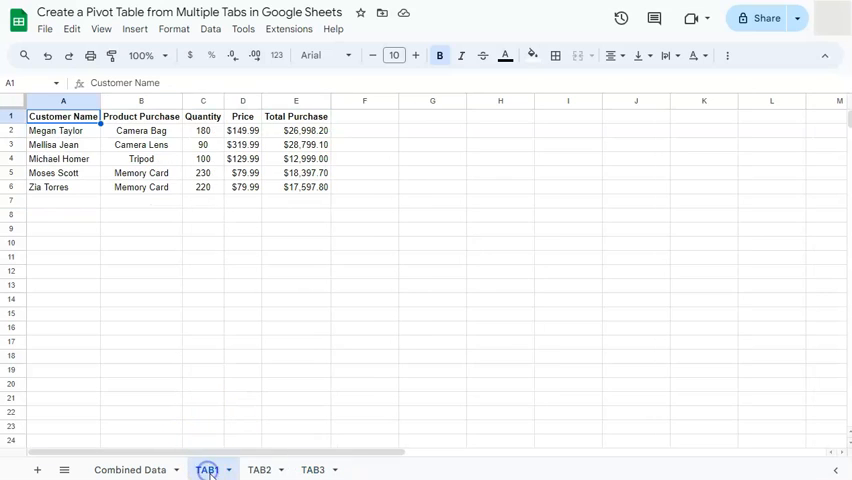
left_click(313, 469)
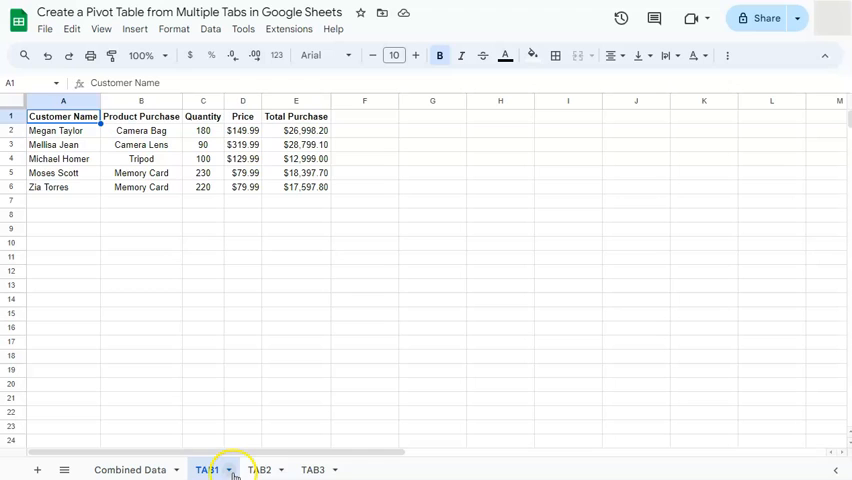
left_click(313, 470)
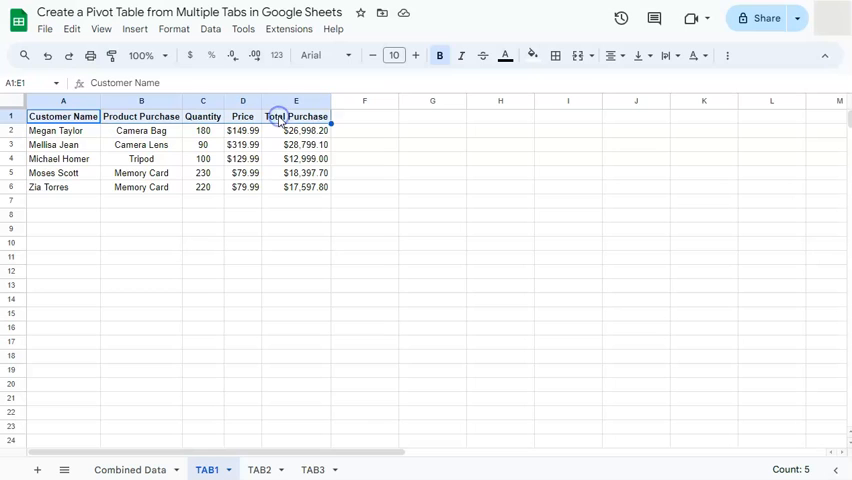
mouse_move(157, 362)
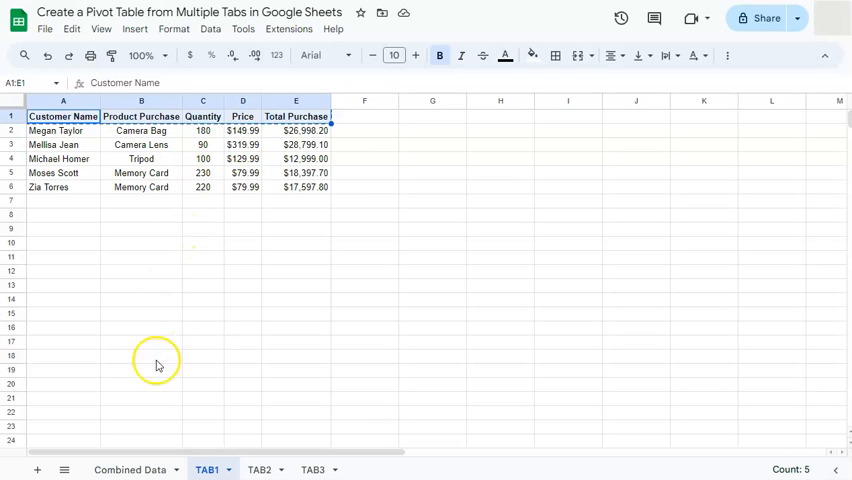
left_click(130, 469)
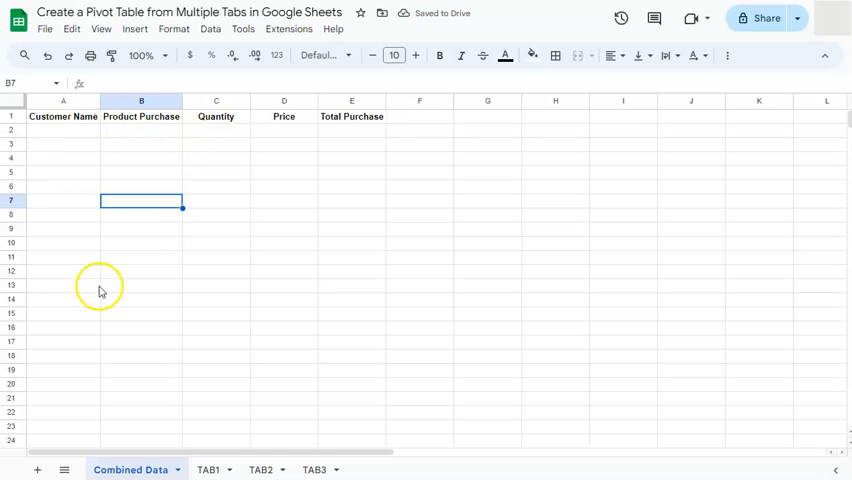
mouse_move(70, 137)
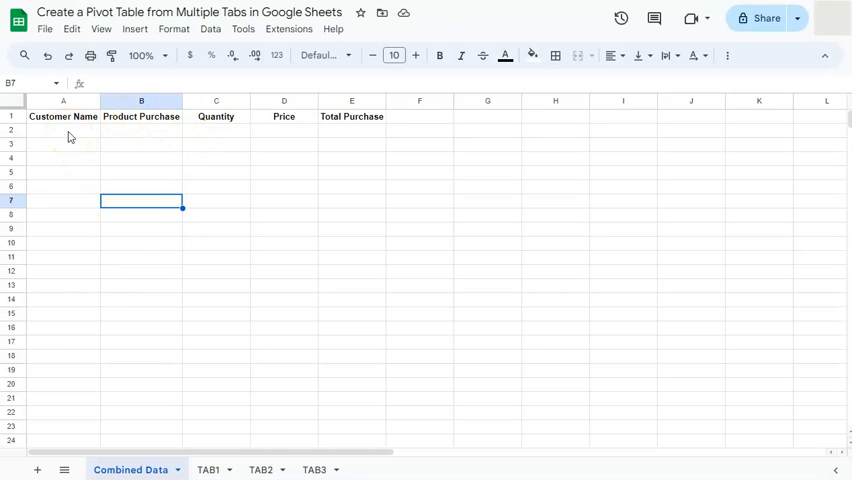
Step: Start a ={ array formula in Combined Data A2 stacking the TAB1 and TAB2 ranges
left_click(63, 130)
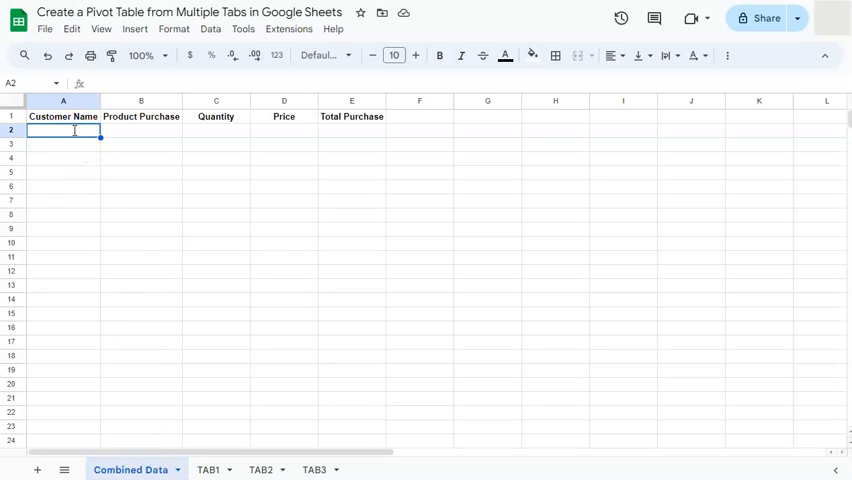
type("=")
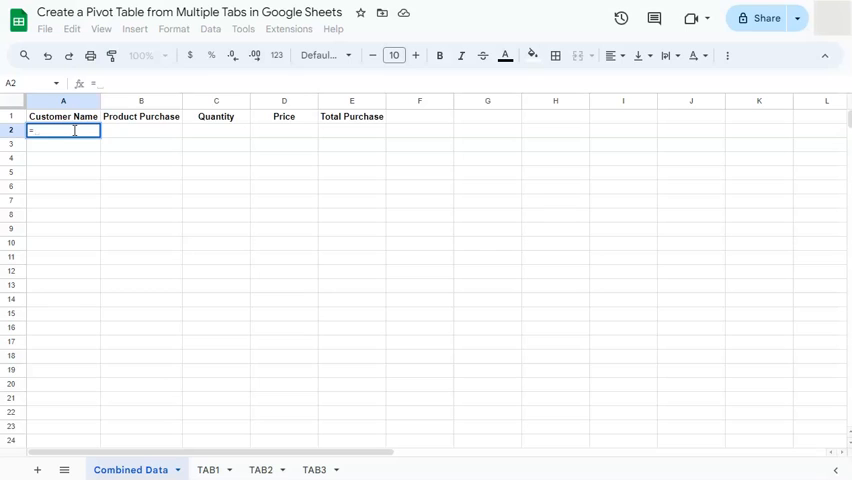
type("{")
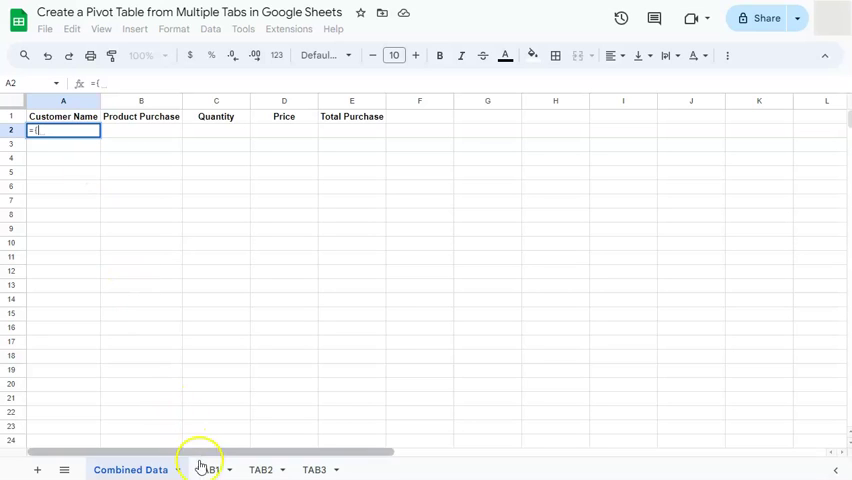
left_click(207, 469)
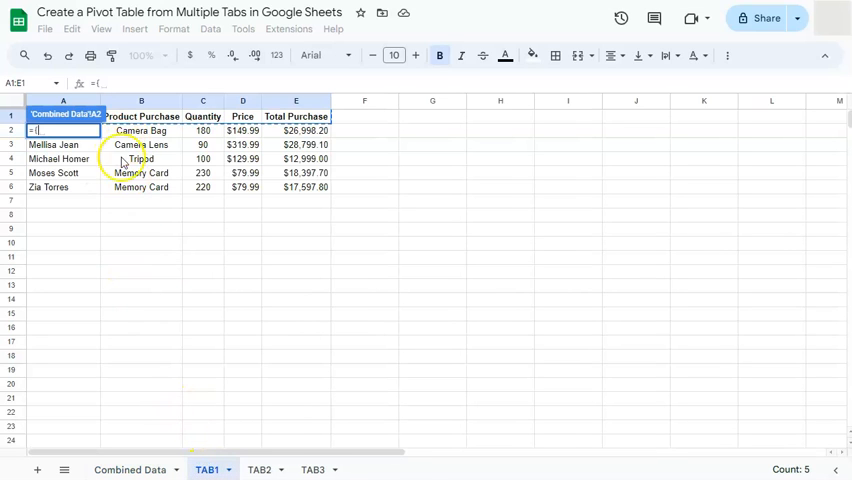
mouse_move(147, 218)
type("'TAB1'!A2:E6;")
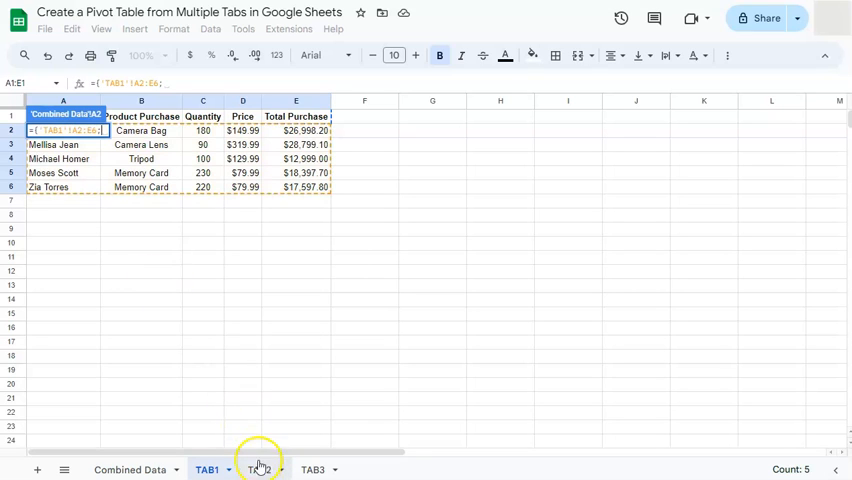
left_click(259, 469)
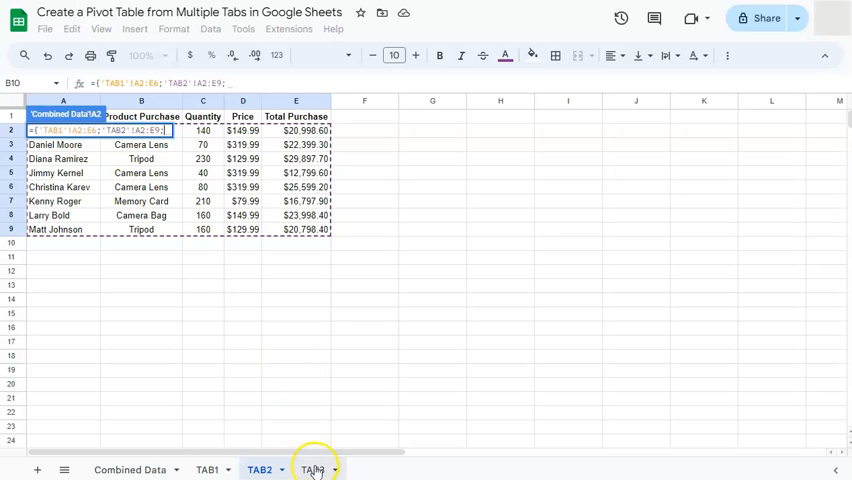
left_click(312, 469)
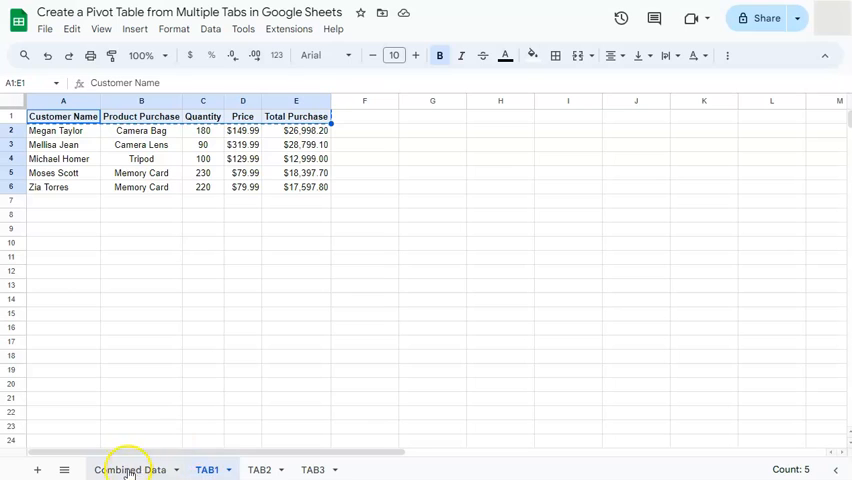
Step: Complete the array formula with TAB3's range and add Marco Polo to TAB1 row 7
left_click(63, 200)
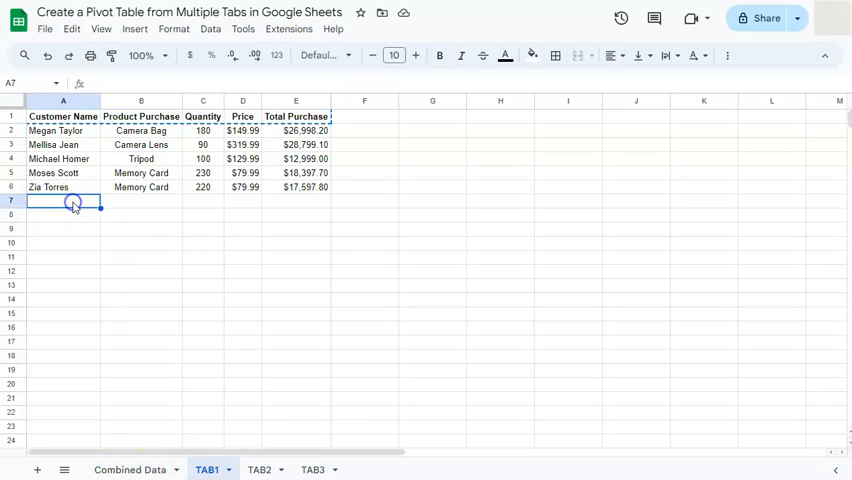
left_click(63, 201)
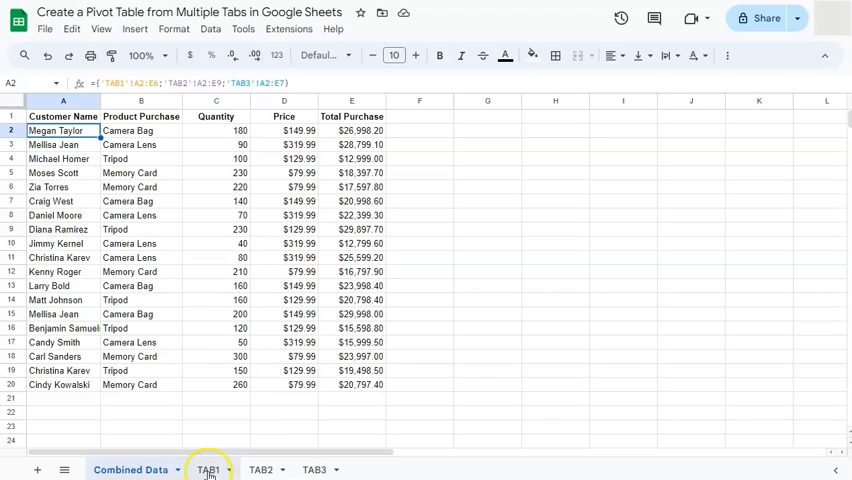
left_click(206, 469)
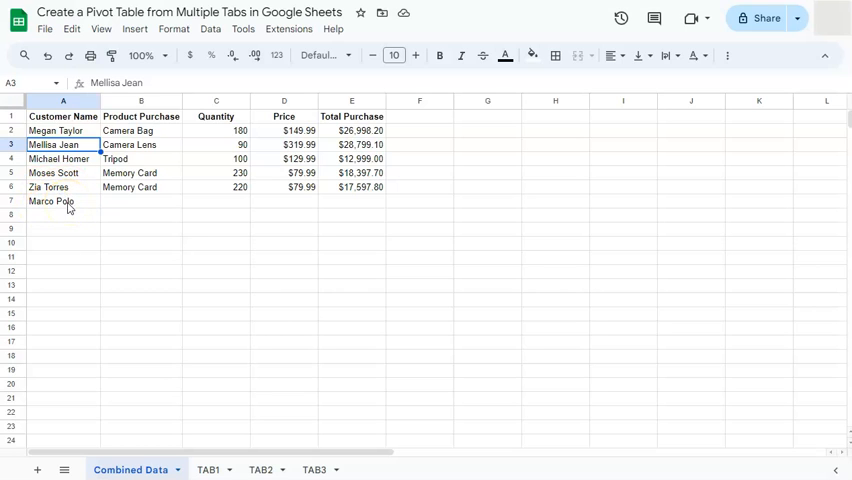
left_click(63, 201)
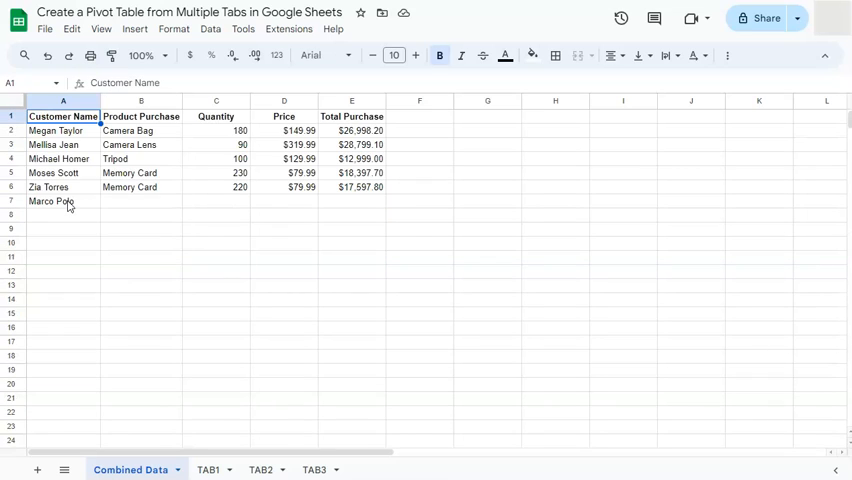
Step: Wrap the A2 array formula in SORT and FILTER with open-ended ranges to drop blank rows
left_click(63, 130)
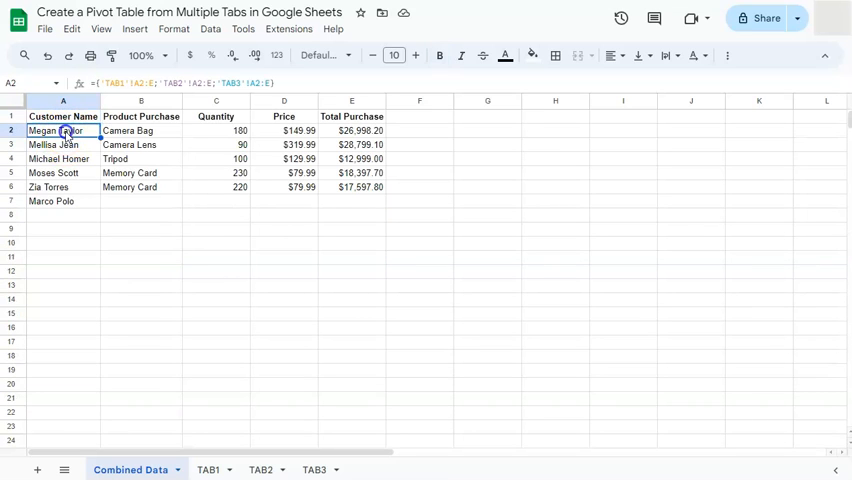
double_click(63, 130)
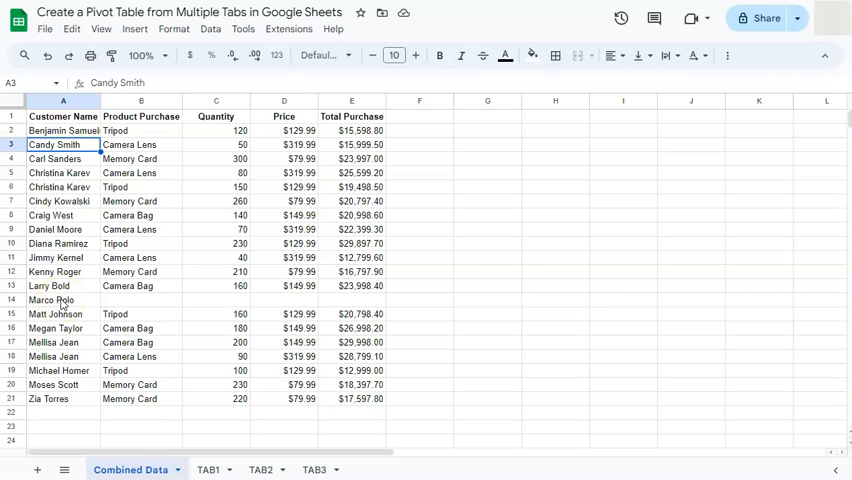
scroll("down", 3)
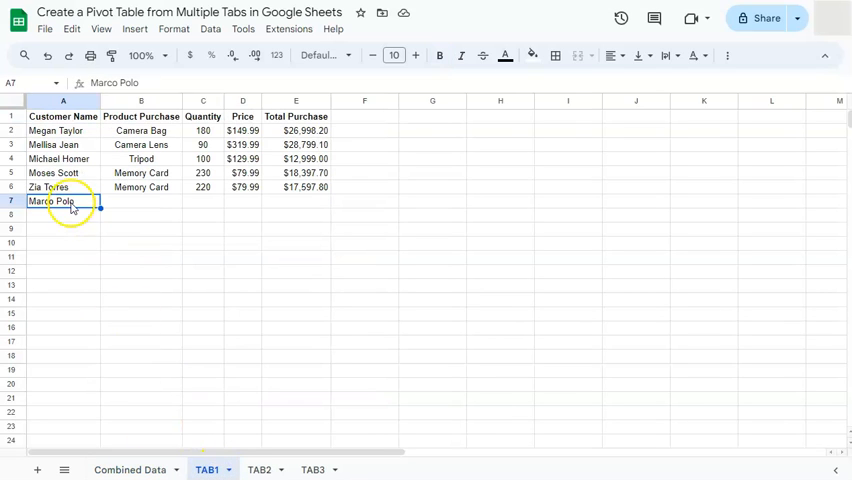
Step: Delete Marco Polo from TAB1 and confirm Combined Data now lists 19 records
key("Delete")
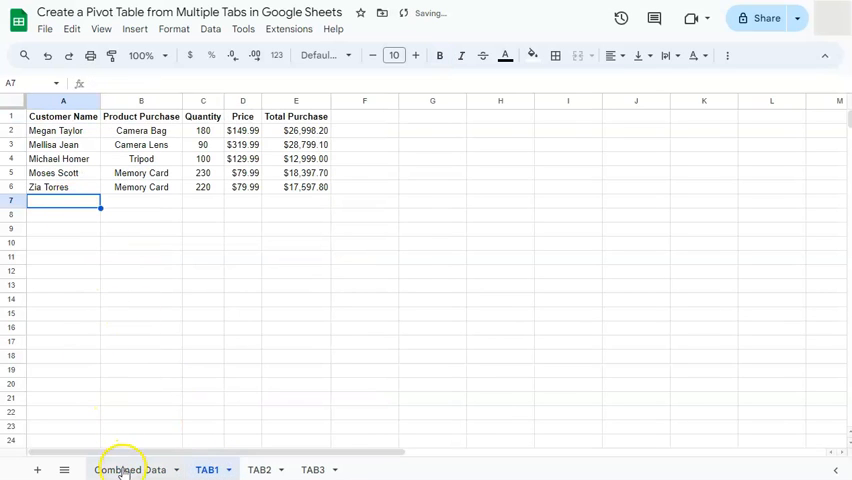
left_click(121, 469)
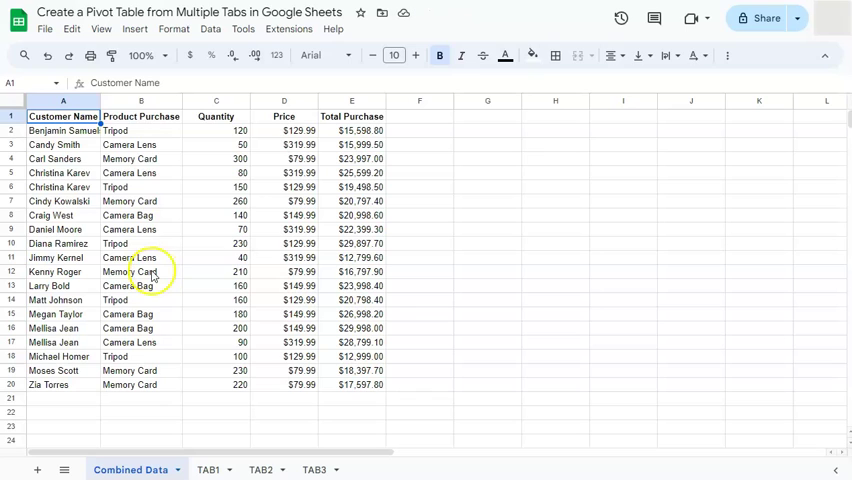
mouse_move(155, 272)
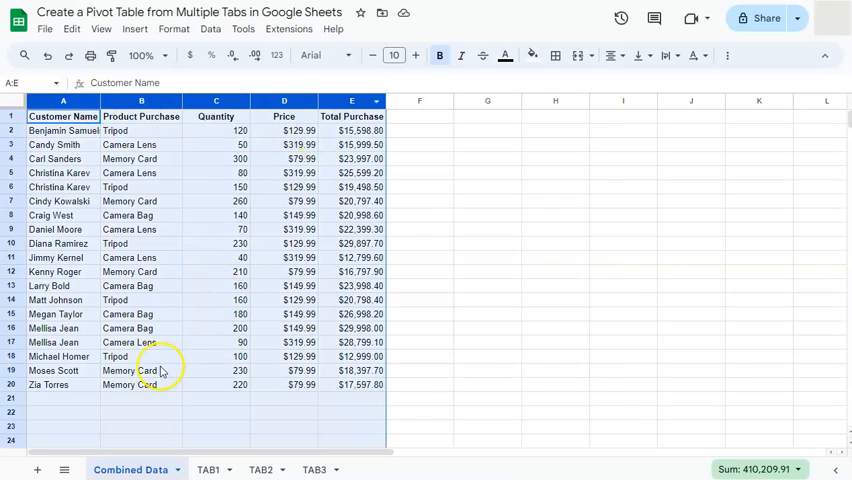
scroll("down", 3)
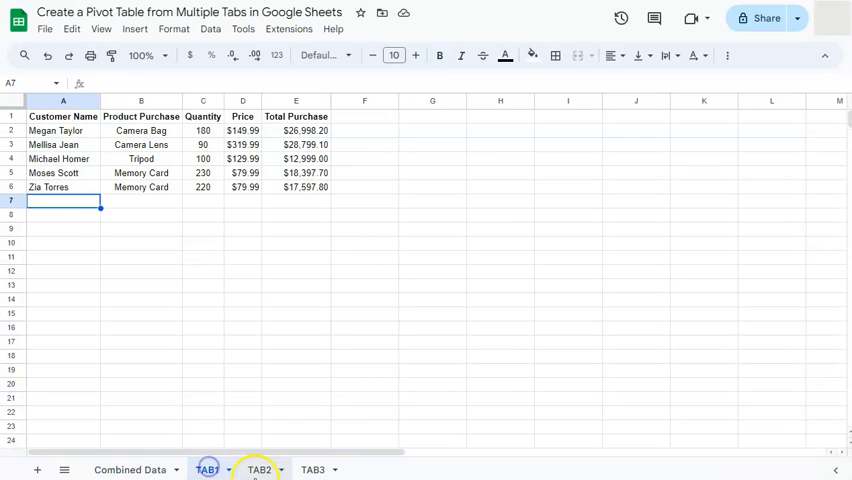
left_click(312, 469)
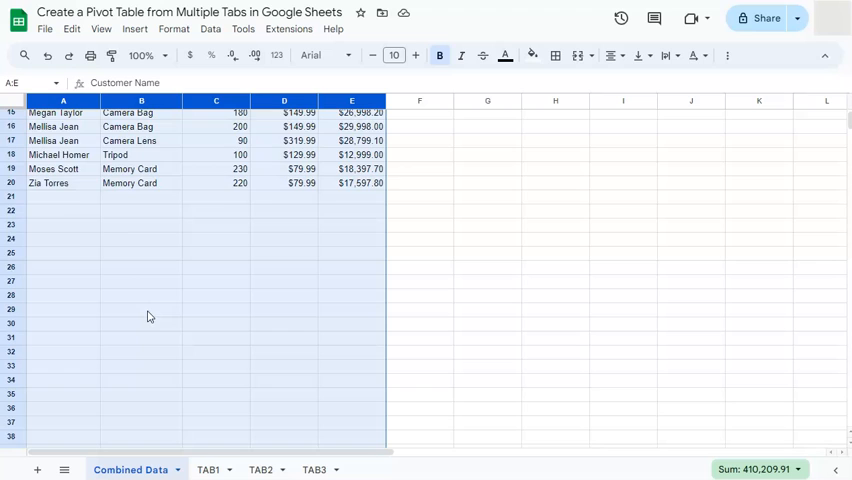
scroll("up", 3)
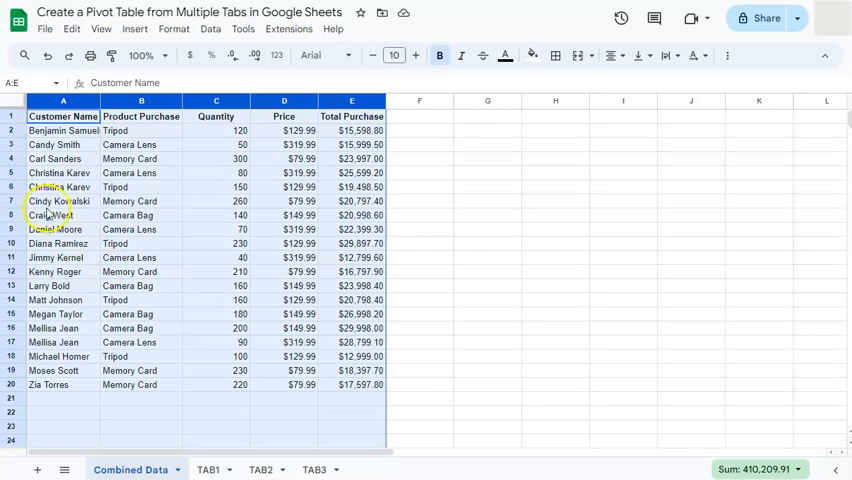
Step: Insert a pivot table from 'Combined Data'!A:E on a new sheet
left_click(135, 28)
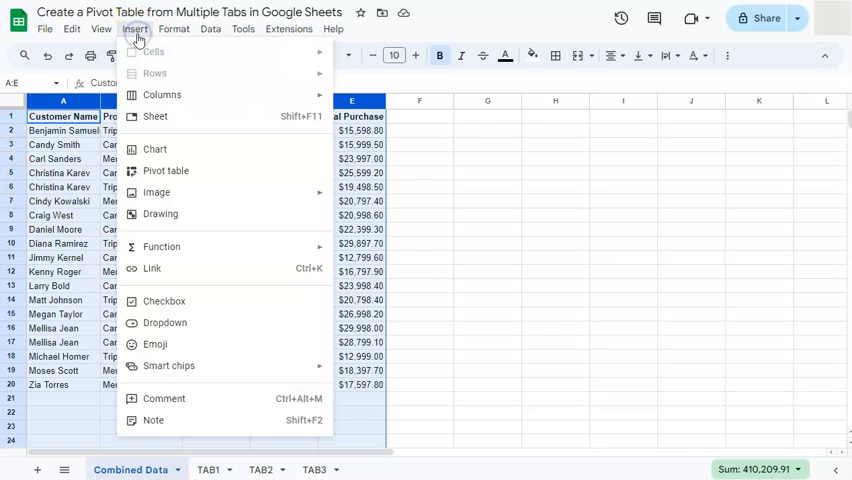
left_click(165, 170)
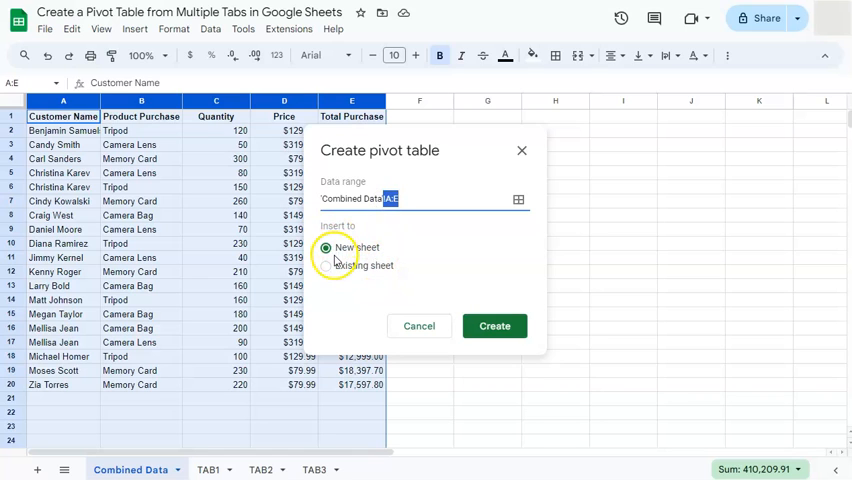
mouse_move(494, 326)
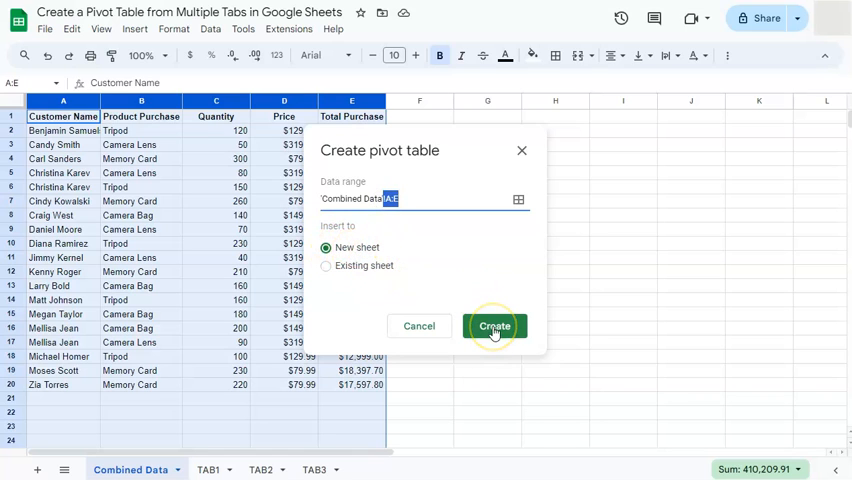
left_click(494, 326)
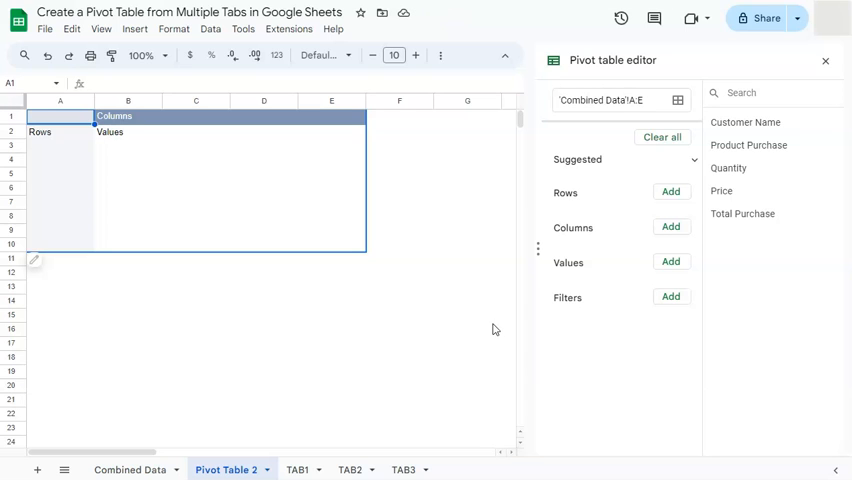
mouse_move(671, 192)
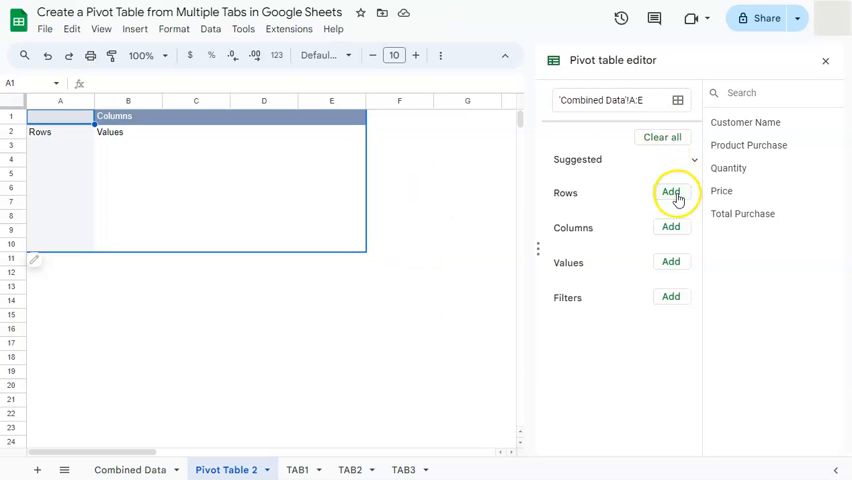
Step: Add Product Purchase, then Customer Name, as pivot table row groupings
left_click(671, 192)
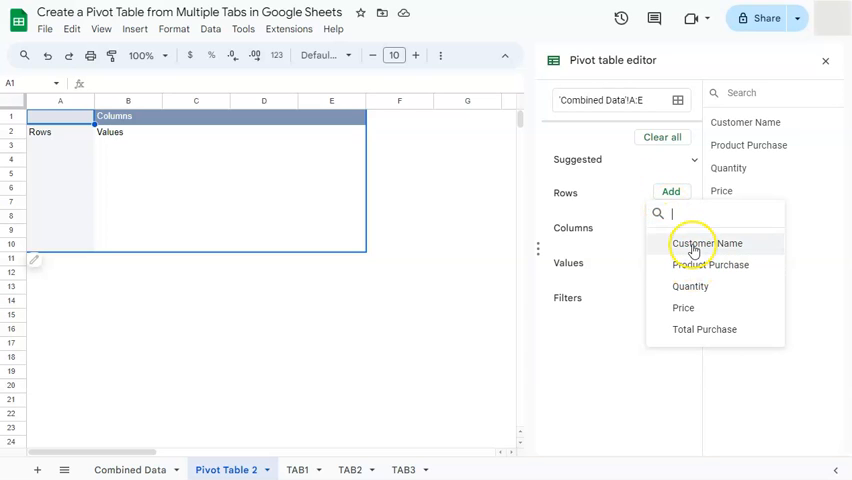
mouse_move(700, 264)
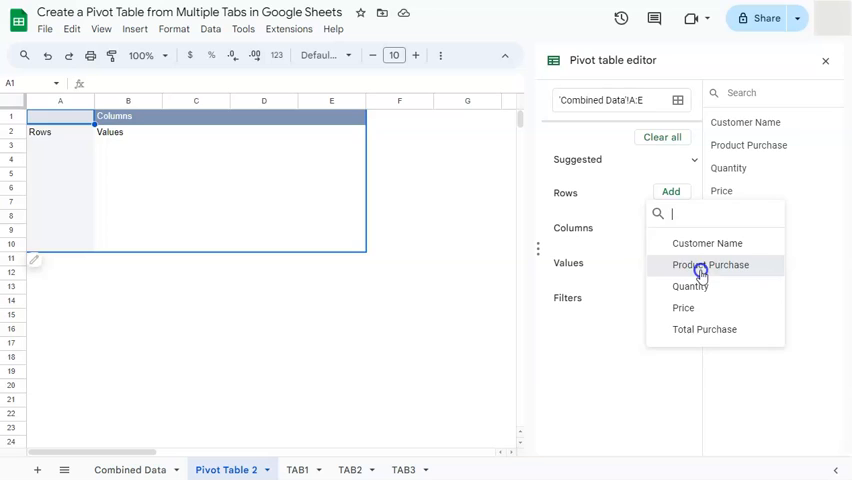
left_click(710, 264)
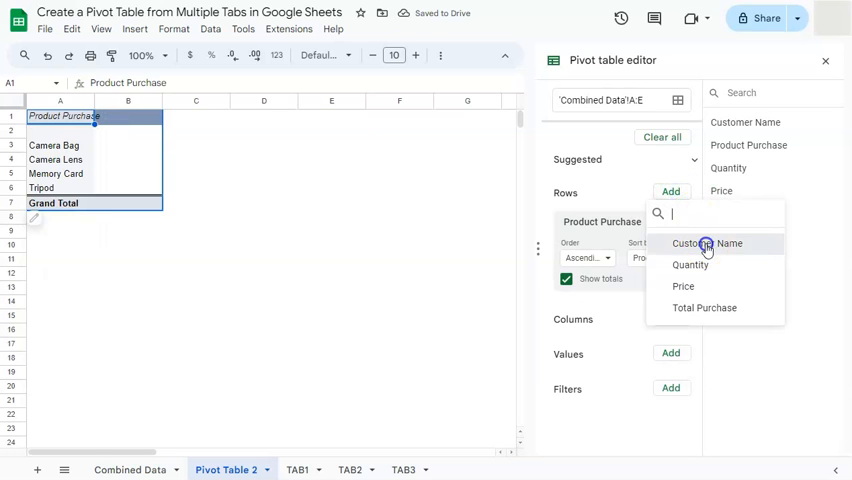
left_click(707, 243)
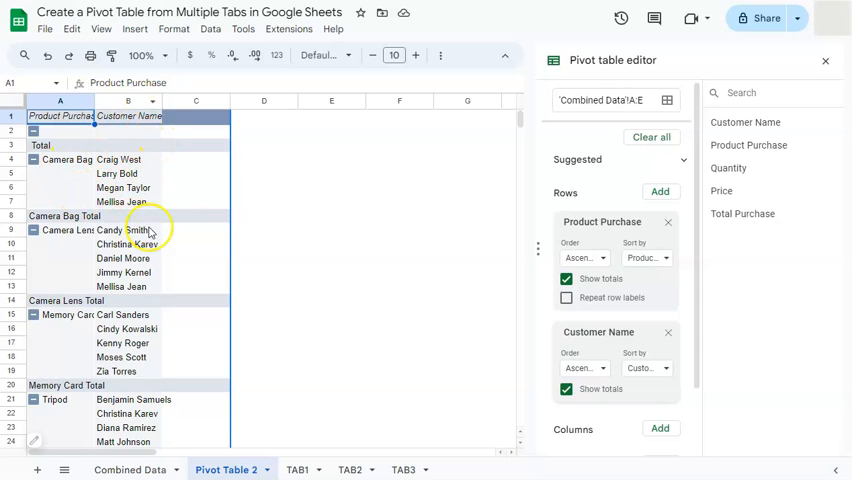
Step: Add Quantity and Total Purchase as SUM values in the pivot table
scroll("down", 3)
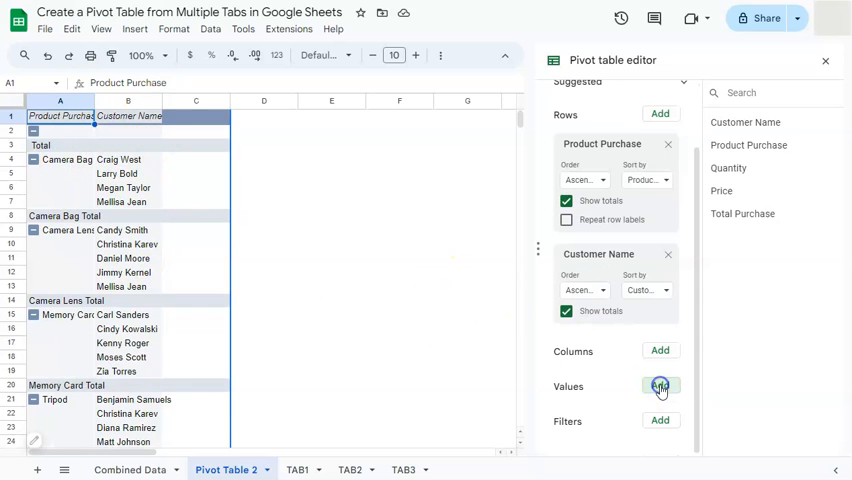
left_click(660, 386)
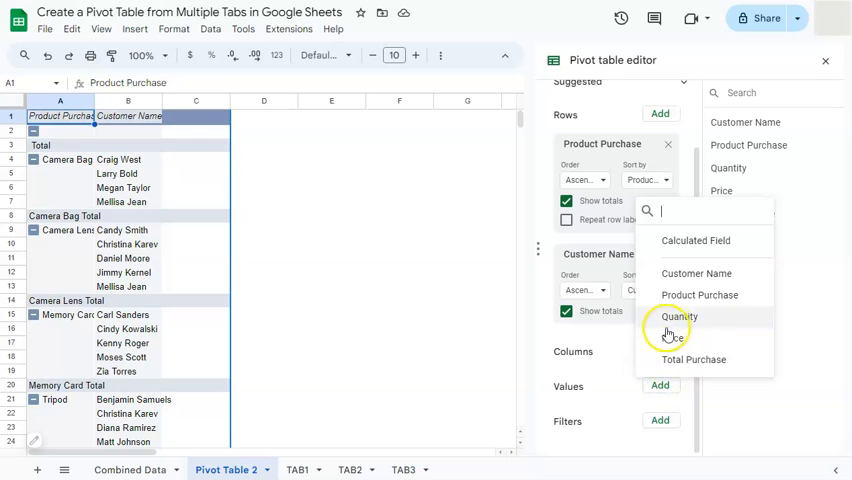
left_click(678, 317)
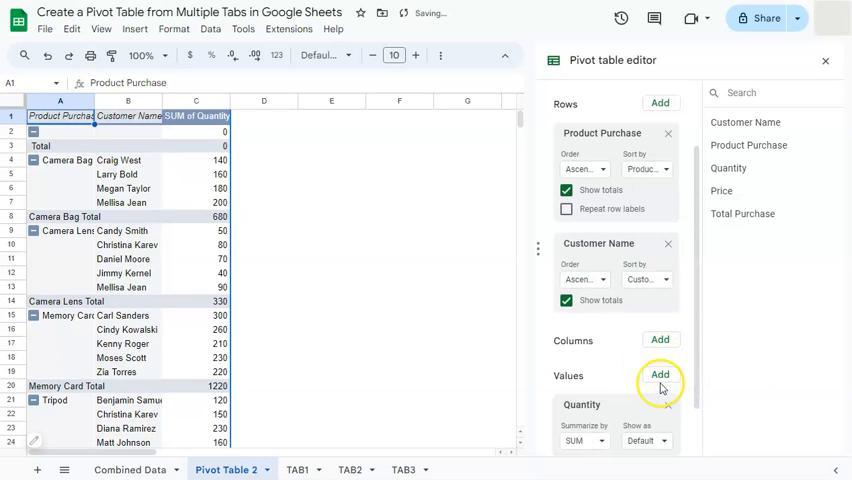
left_click(660, 375)
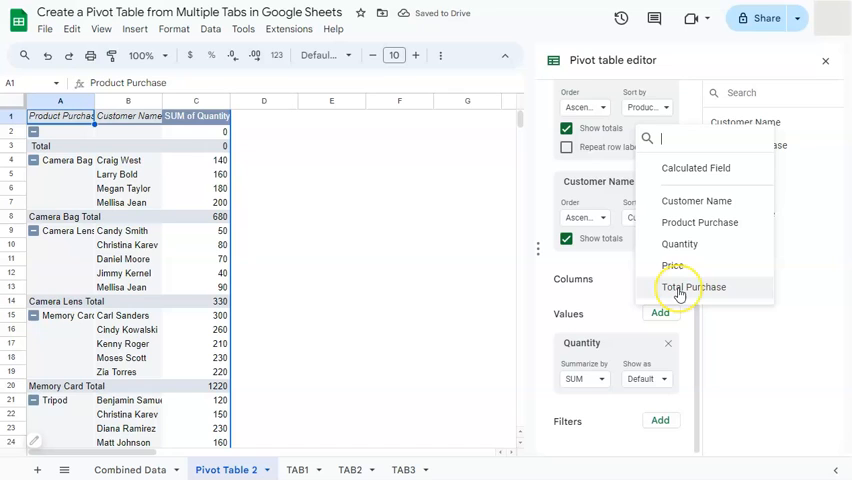
left_click(693, 287)
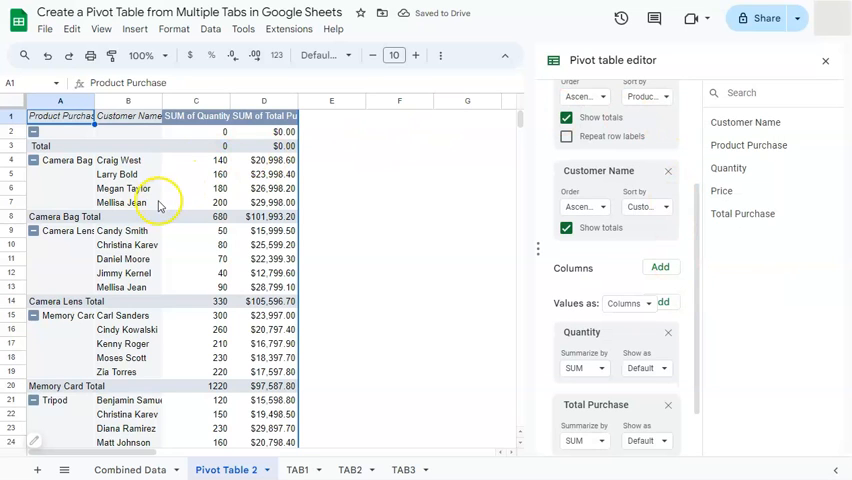
mouse_move(60, 160)
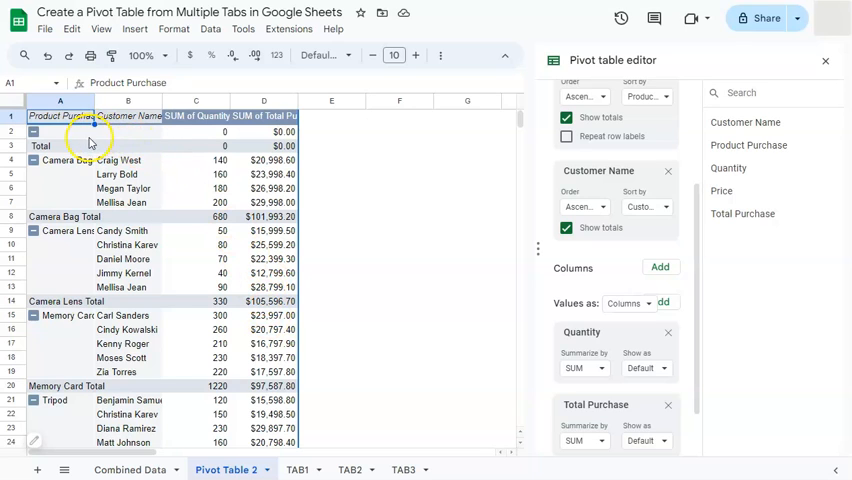
mouse_move(140, 143)
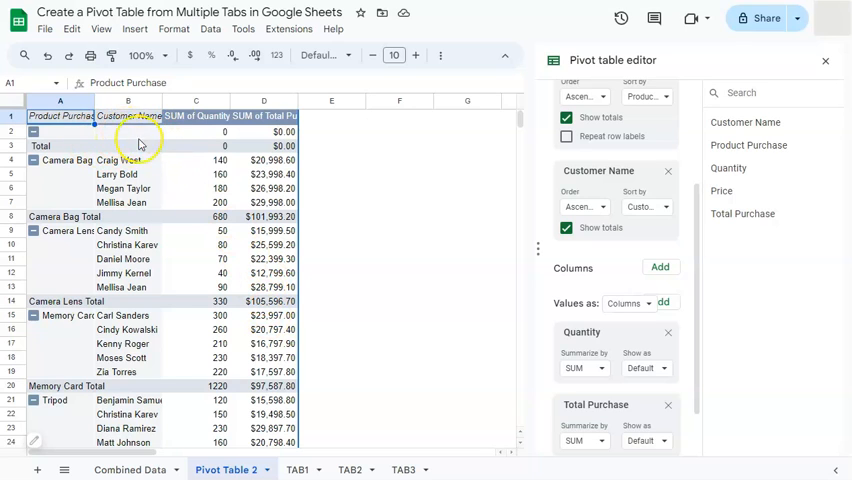
mouse_move(100, 150)
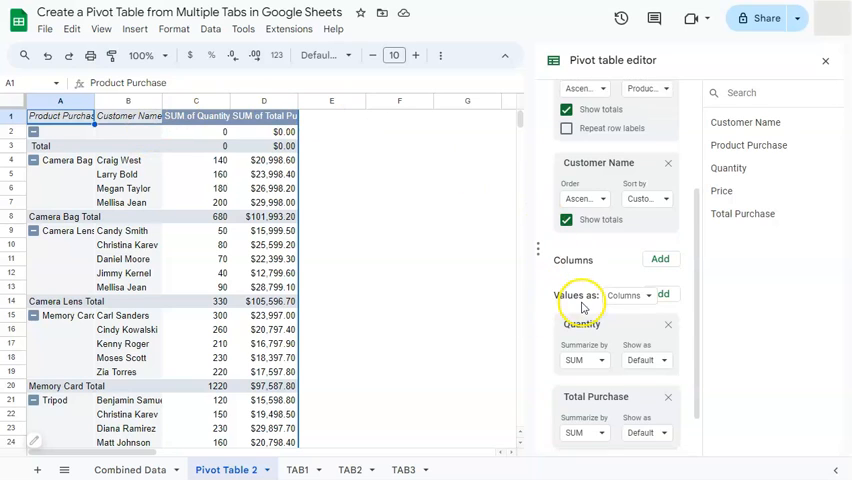
Step: Filter the pivot table on Product Purchase, unchecking (Blanks)
left_click(659, 420)
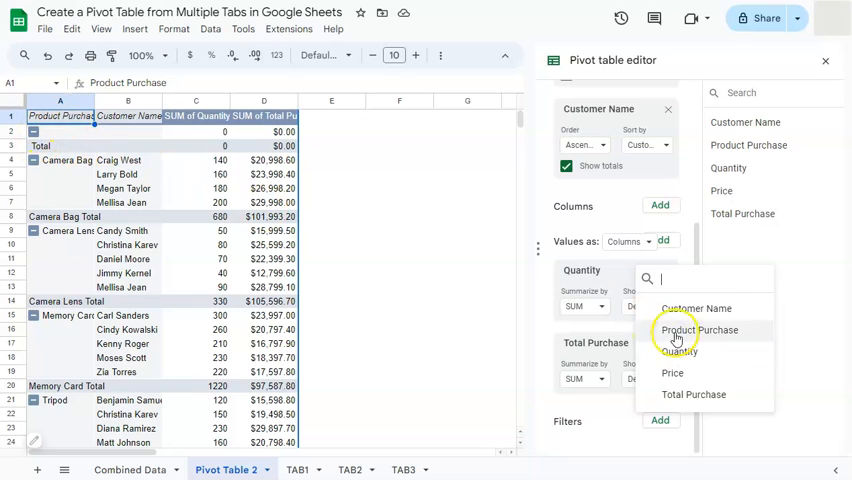
left_click(698, 330)
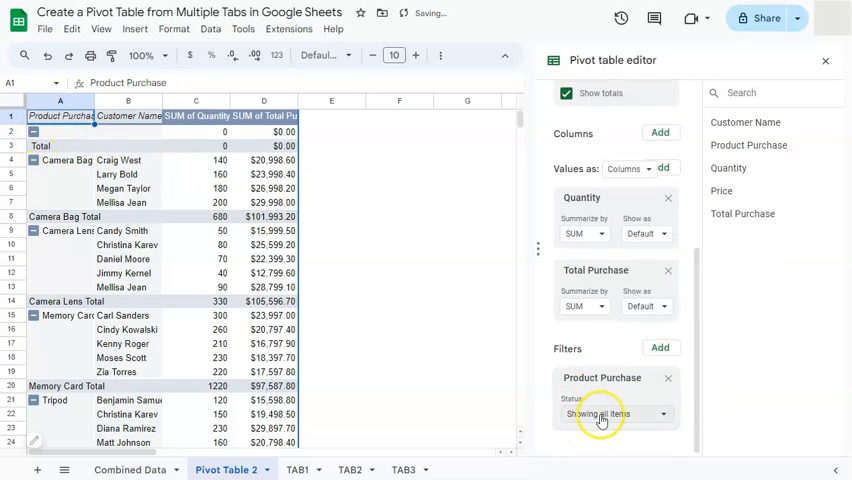
left_click(600, 413)
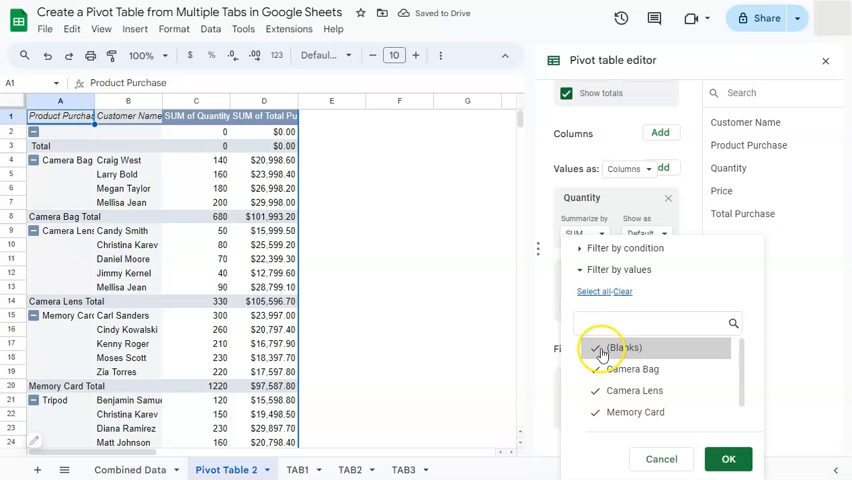
left_click(595, 347)
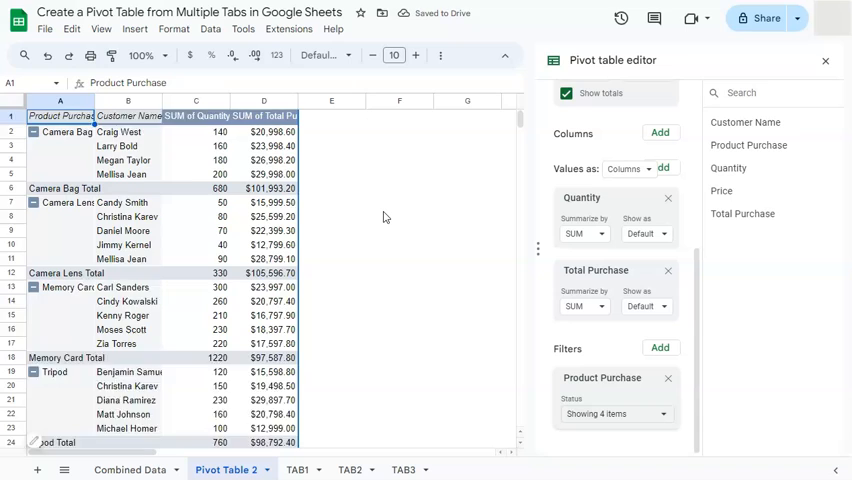
Step: Scroll down to check the pivot Grand Total: 2990 quantity, $403,970.10
scroll("down", 3)
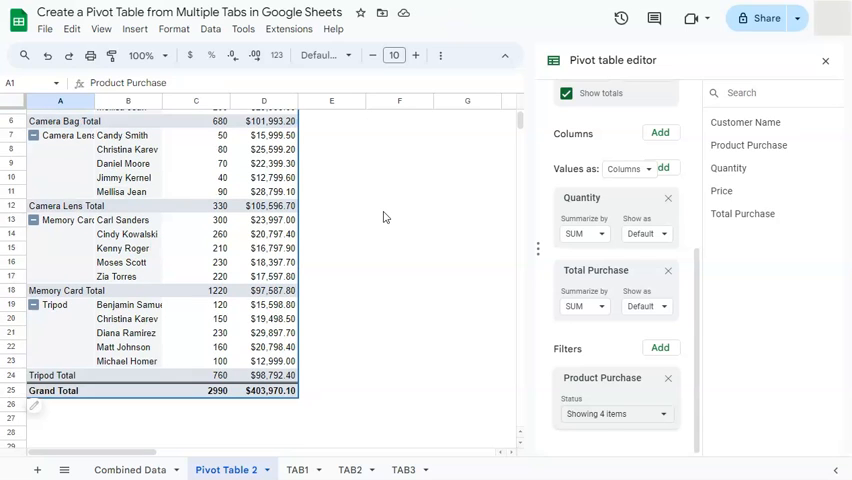
mouse_move(378, 211)
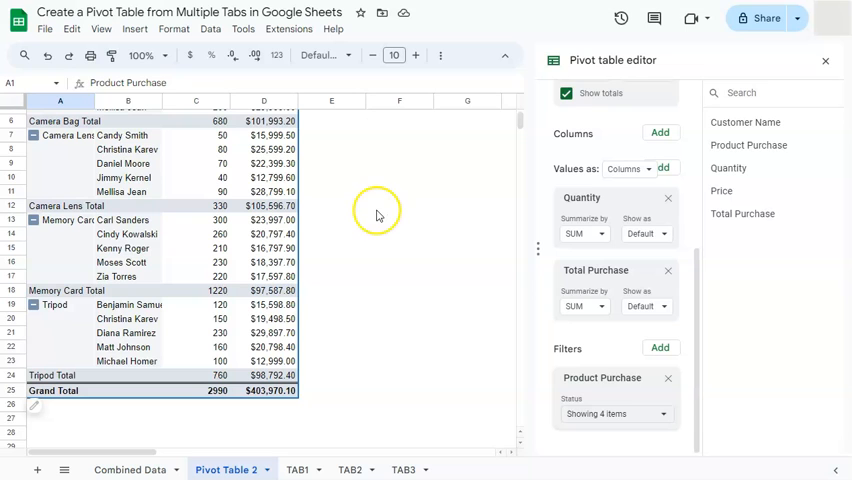
mouse_move(145, 293)
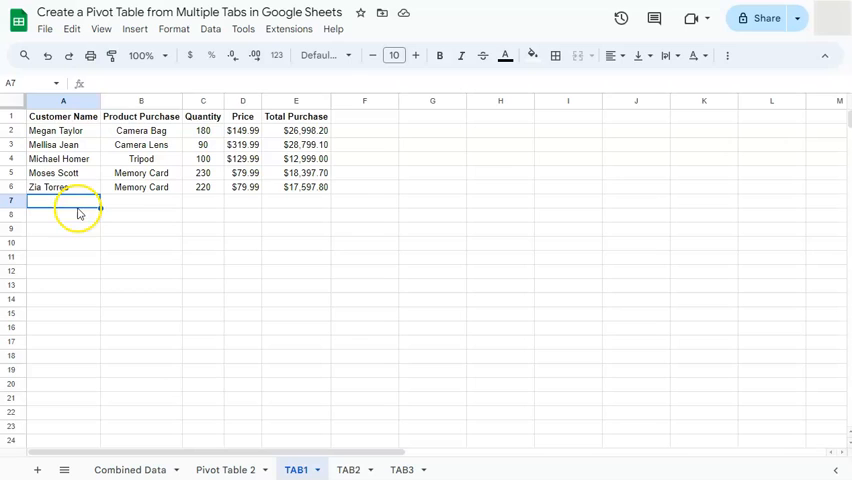
Step: Enter Marco Polo, Tripod, 300, 129.99 in row 7 and extend the Total Purchase formula to E7
type("Marco Polo")
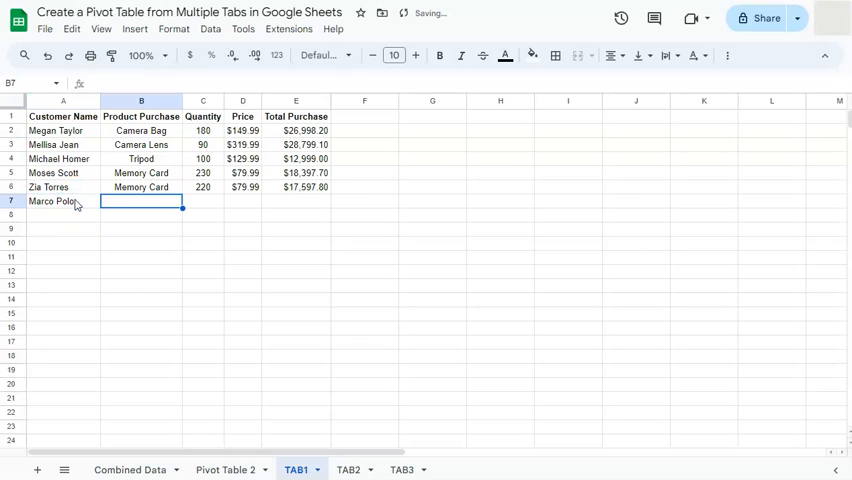
type("Tripod")
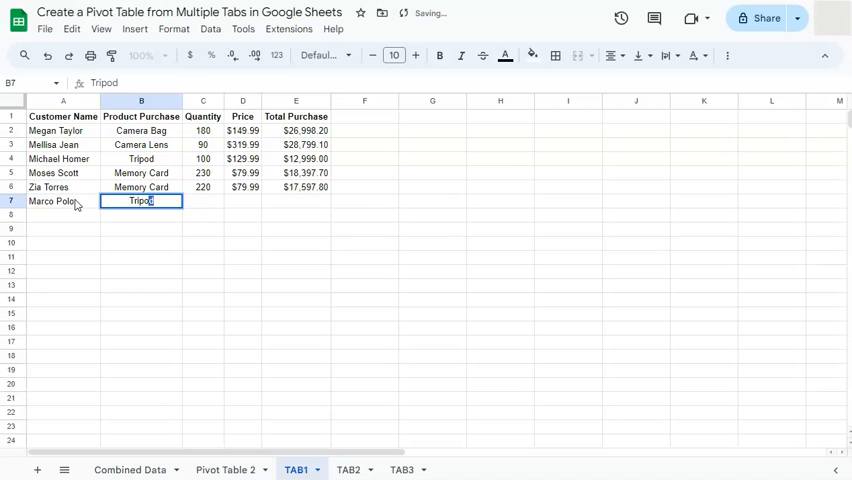
left_click(203, 201)
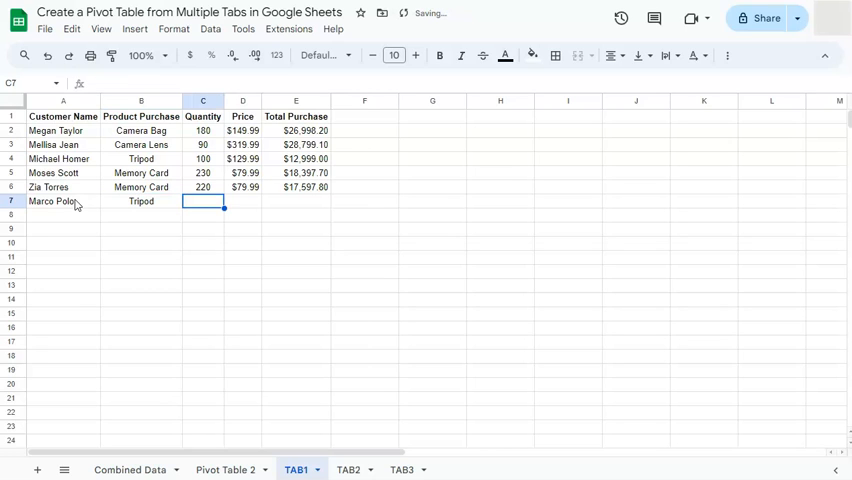
type("300")
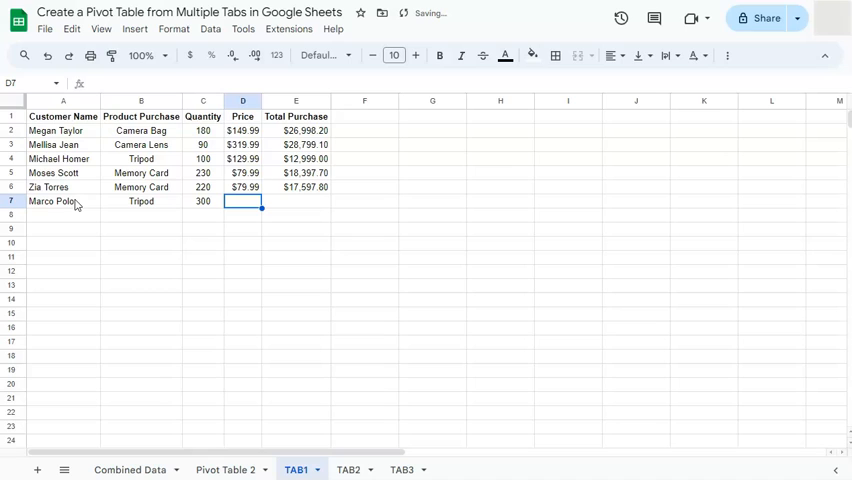
type("129.99")
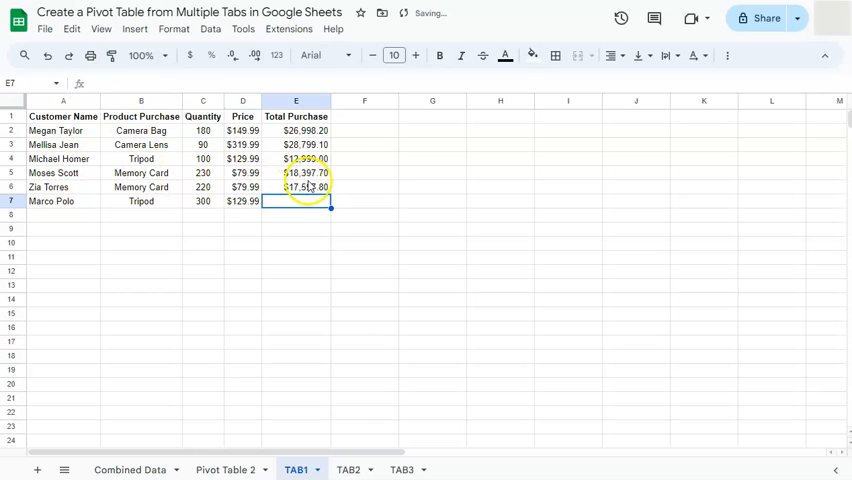
left_click_drag(296, 173, 296, 201)
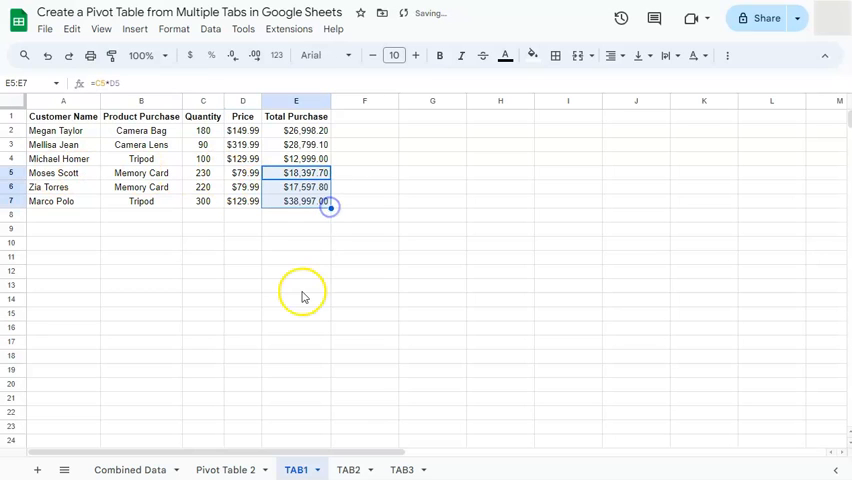
left_click(295, 243)
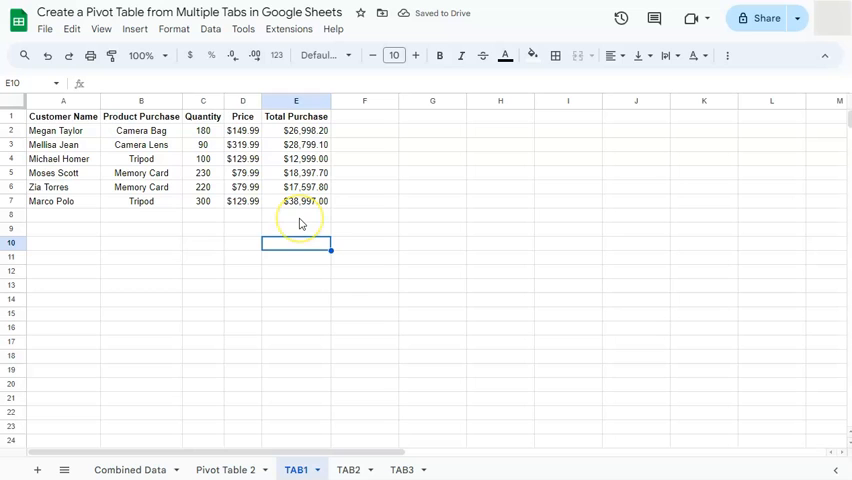
mouse_move(157, 437)
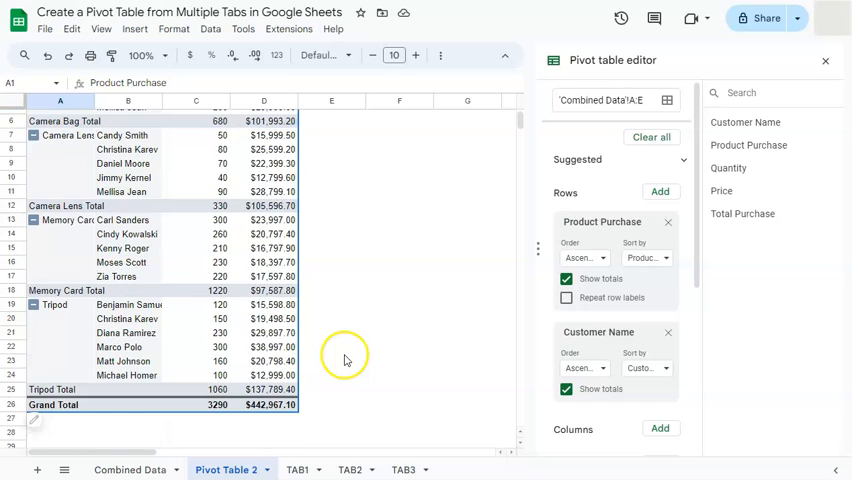
Step: Scroll the Pivot Table 2 sheet to check Marco Polo under Tripod and the $442,967.10 grand total
scroll("up", 3)
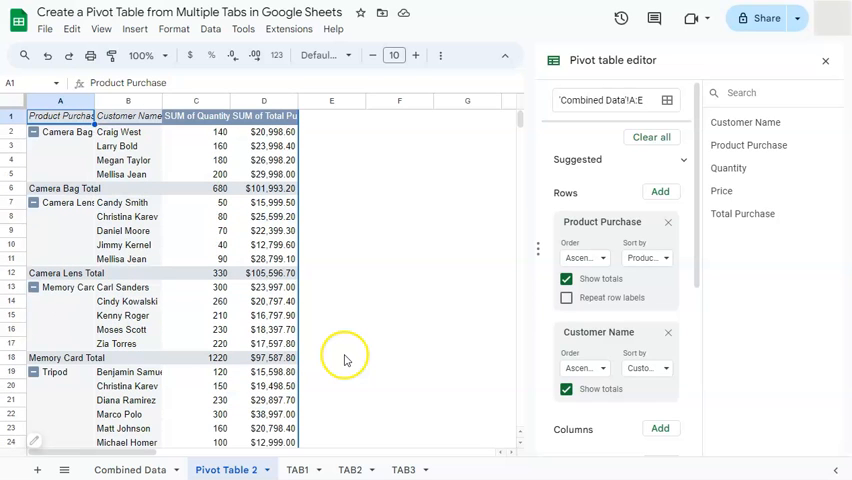